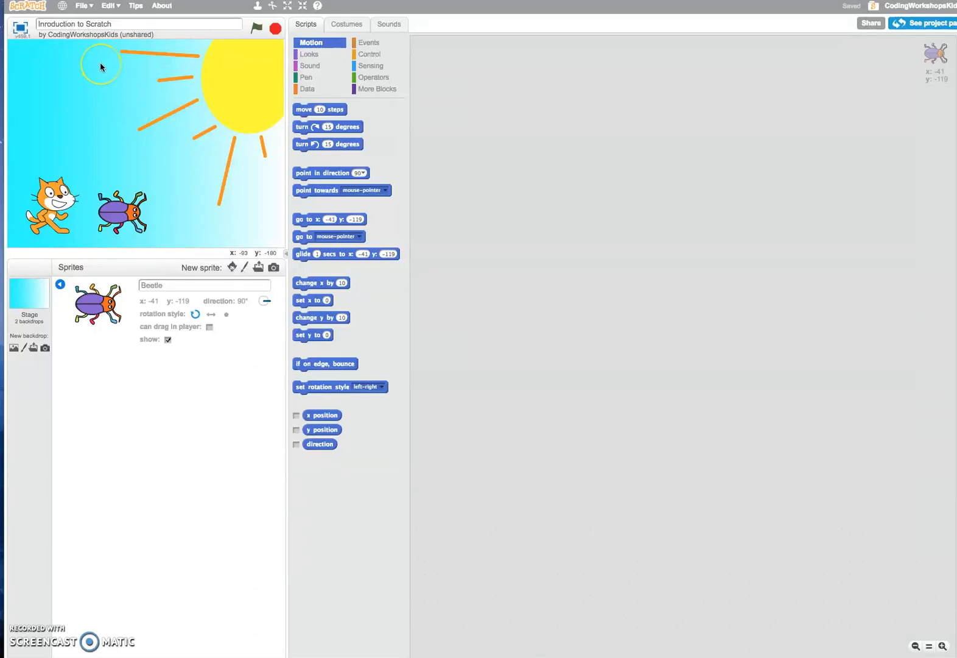
pyautogui.moveTo(92, 10)
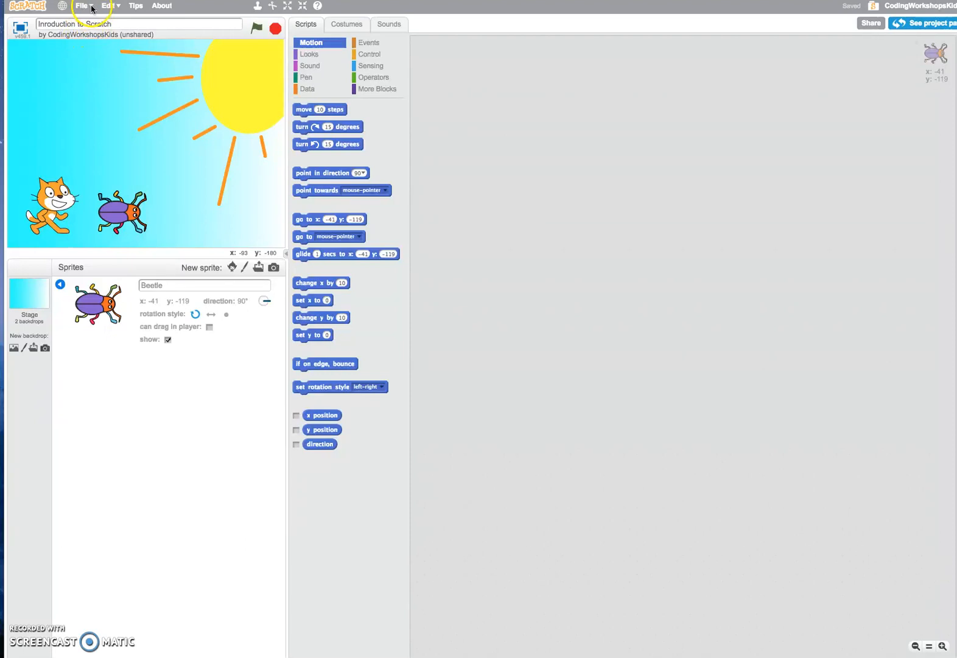
# Save the 'Introduction to Scratch' project with File > Save now
pyautogui.click(83, 5)
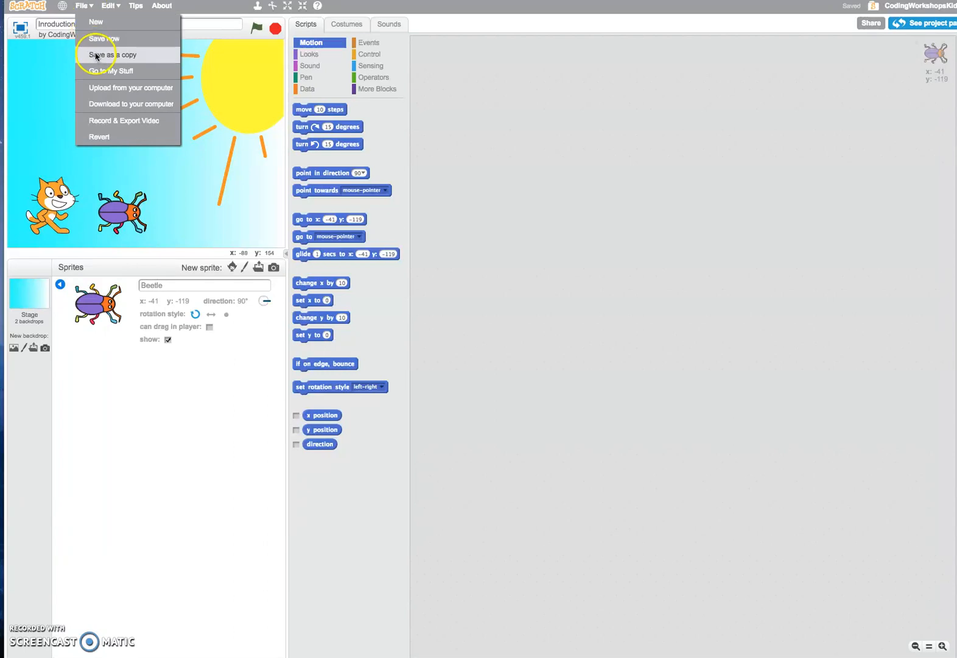
pyautogui.moveTo(104, 39)
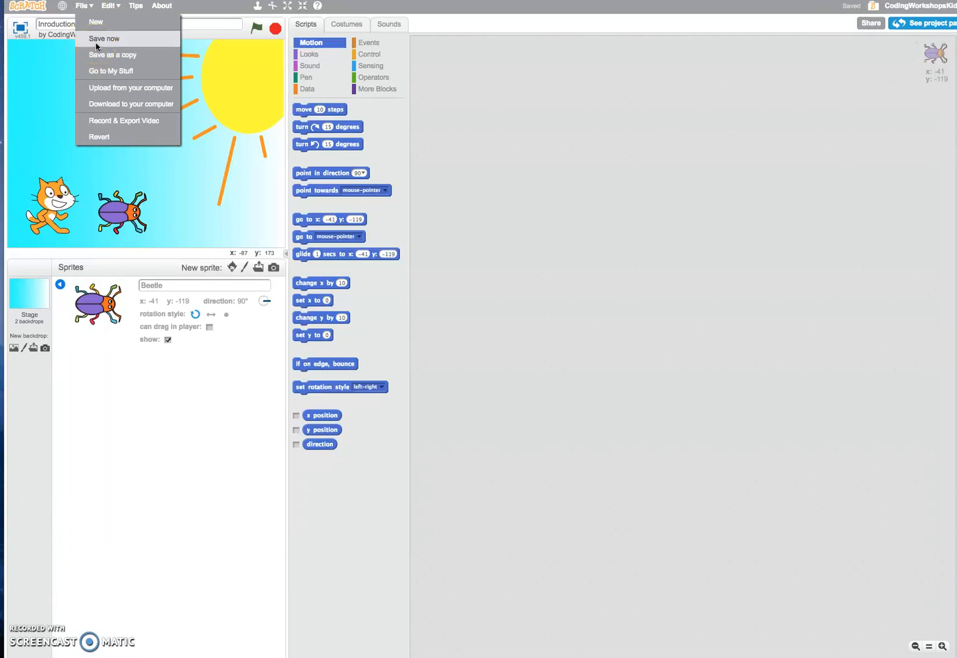
pyautogui.click(104, 38)
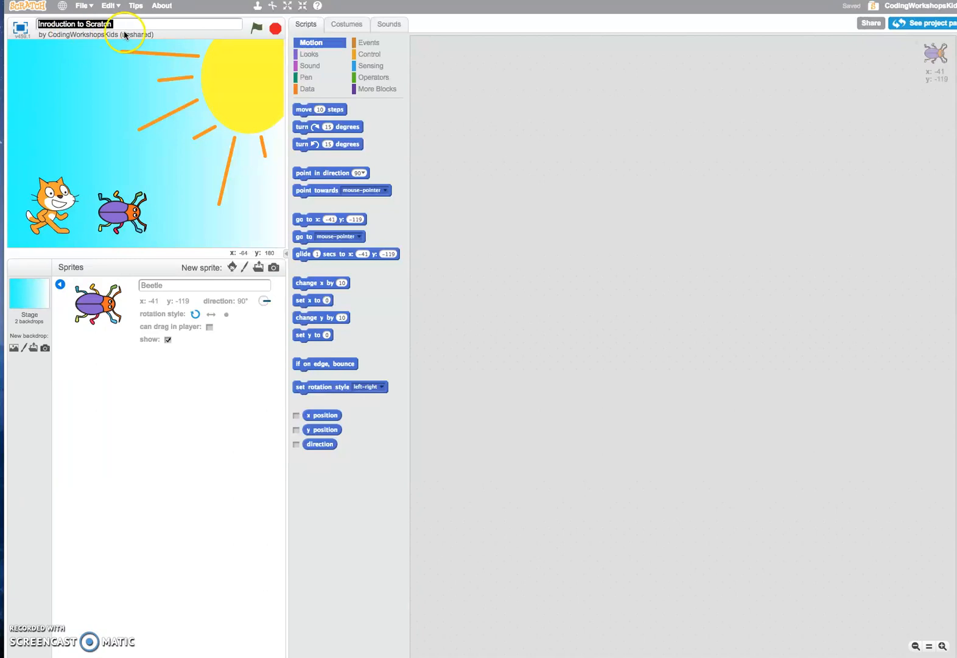
pyautogui.click(132, 23)
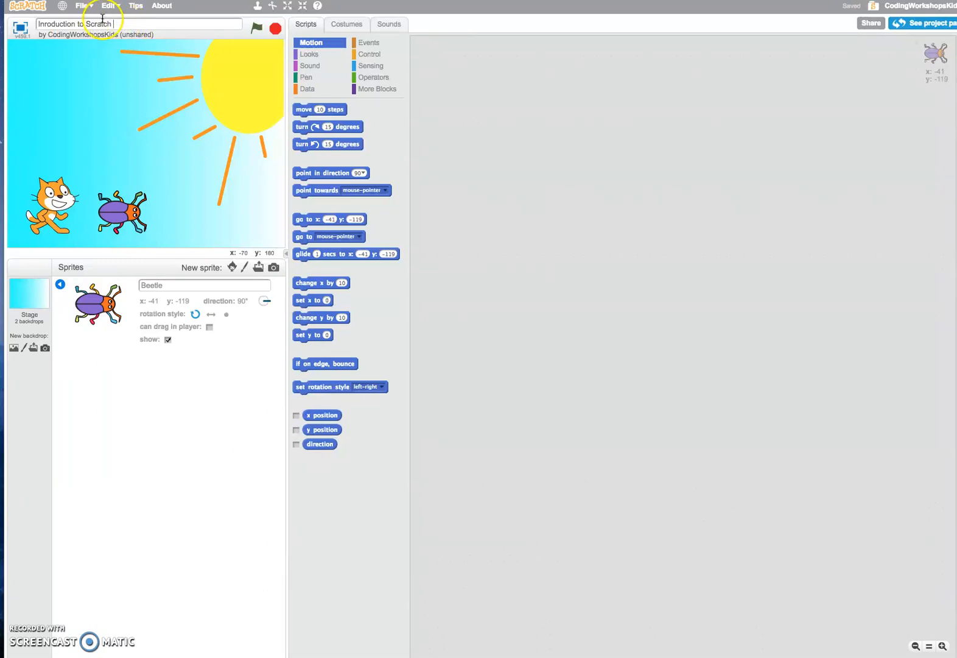
pyautogui.click(81, 5)
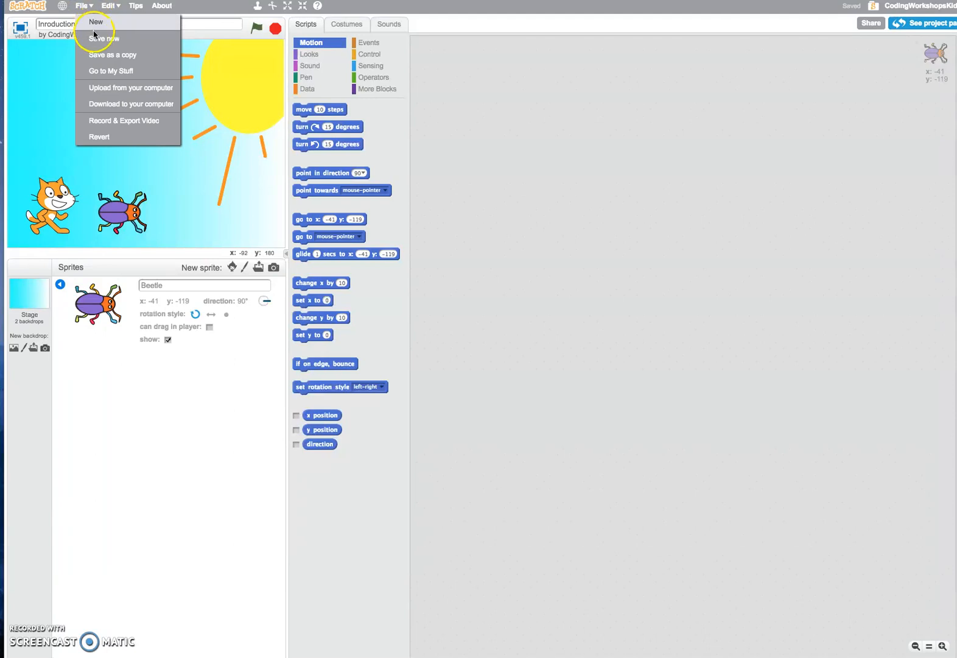
pyautogui.click(95, 22)
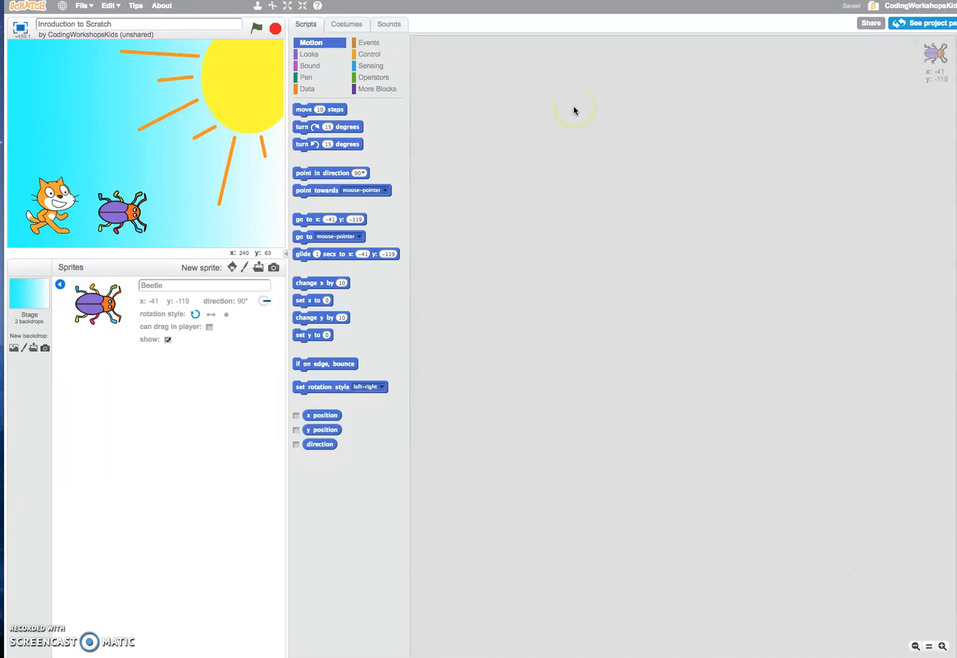
pyautogui.moveTo(832, 49)
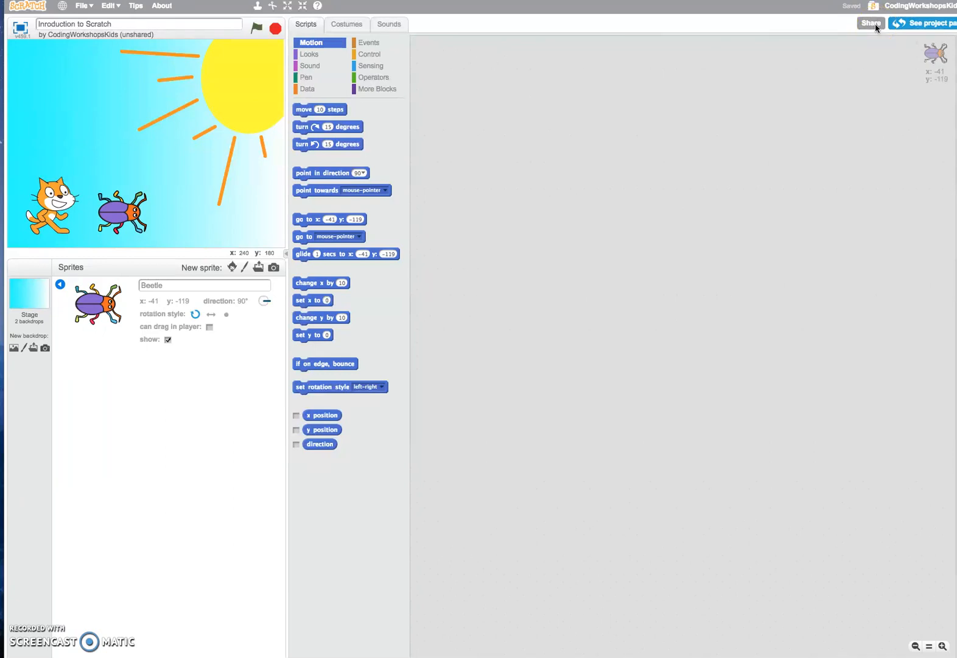
# Share 'Introduction to Scratch' publicly and go to its project page
pyautogui.click(872, 22)
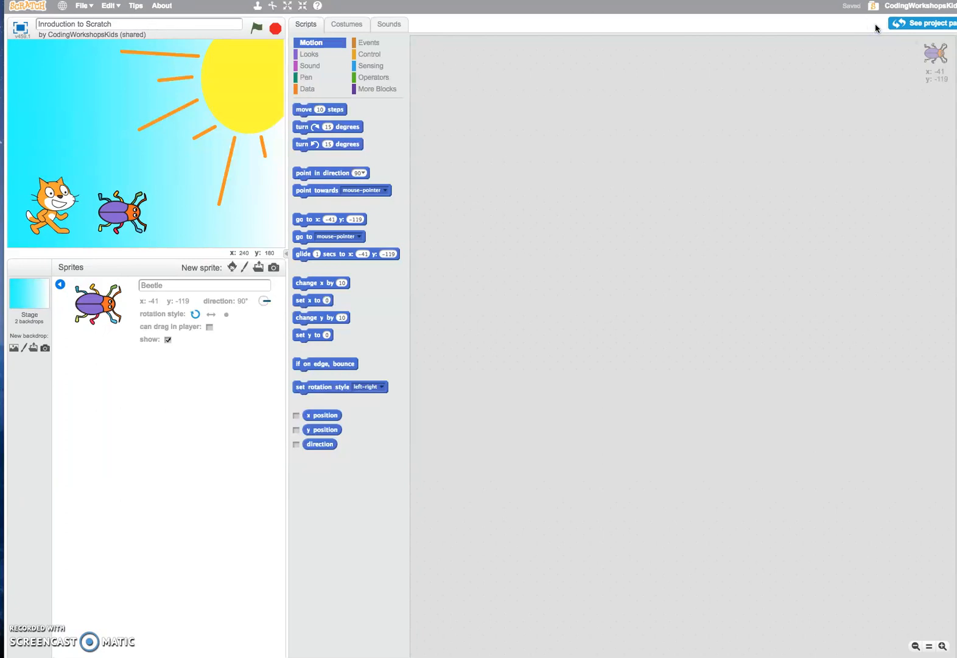
pyautogui.click(924, 23)
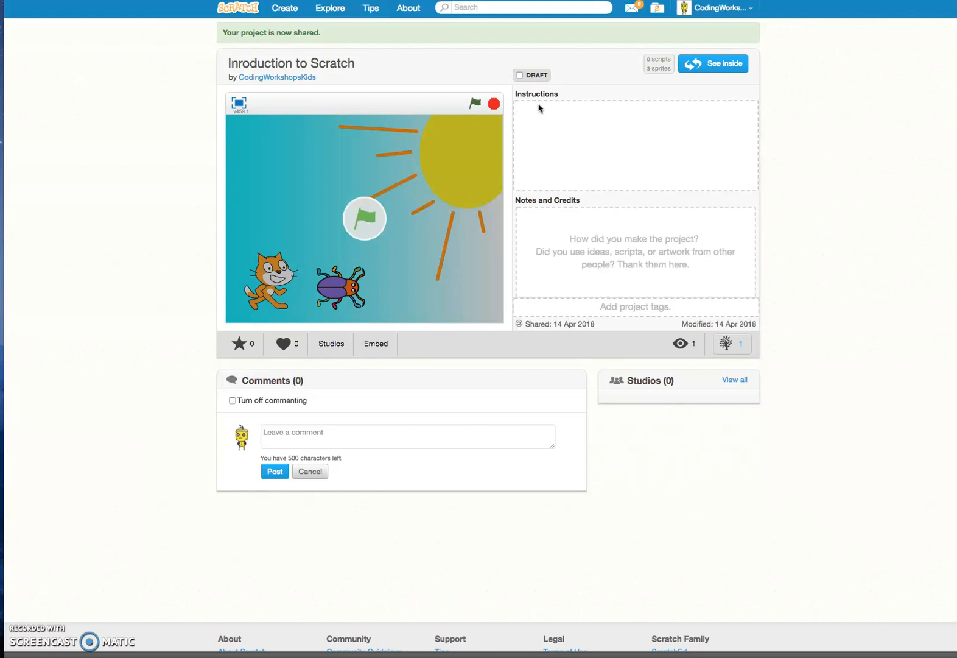
pyautogui.moveTo(560, 214)
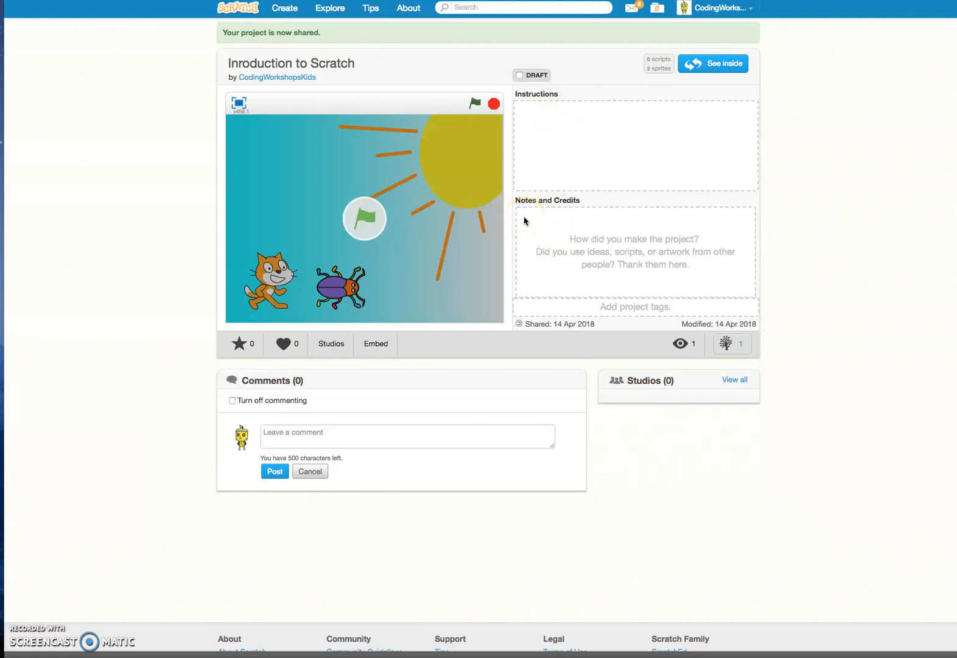
pyautogui.moveTo(463, 381)
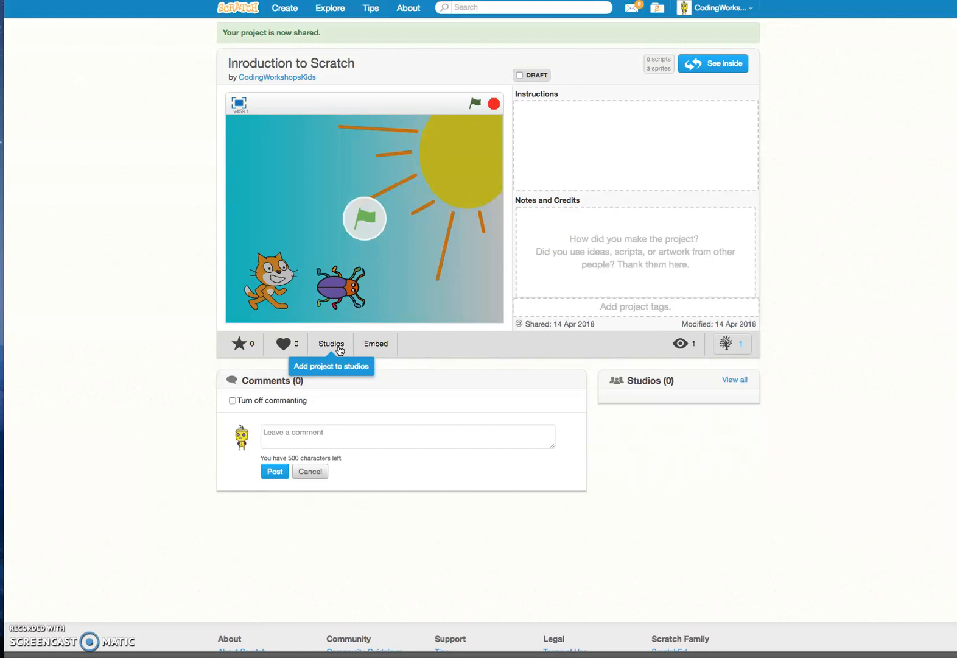
pyautogui.moveTo(159, 501)
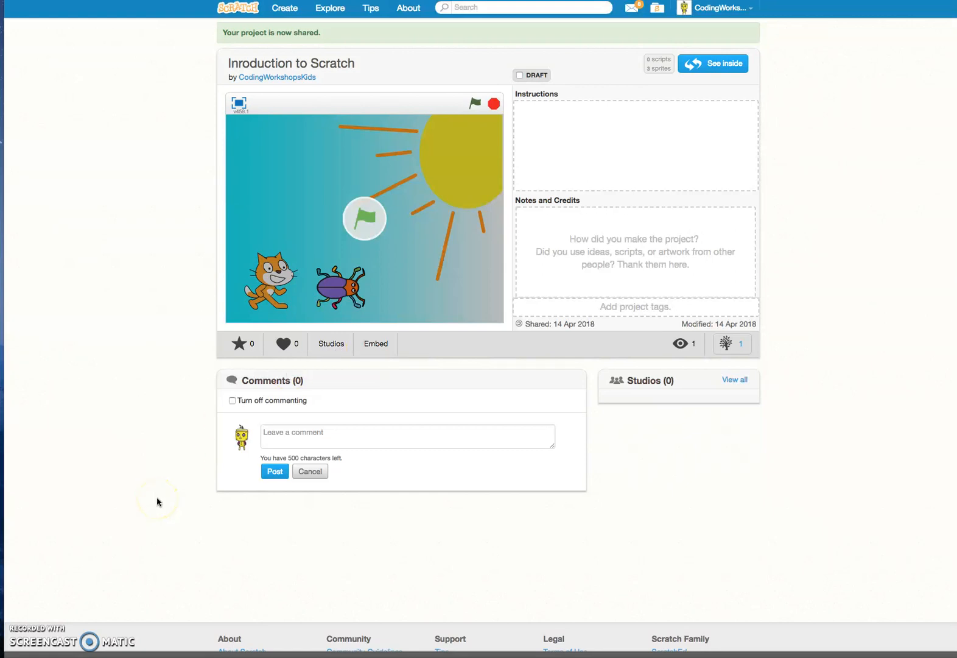